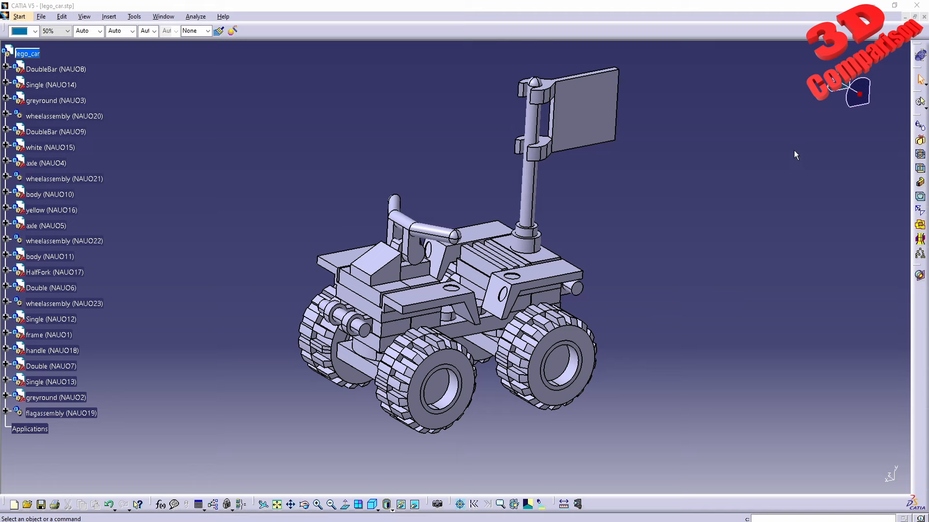
{"action": "mouse_move", "coordinate": [651, 194]}
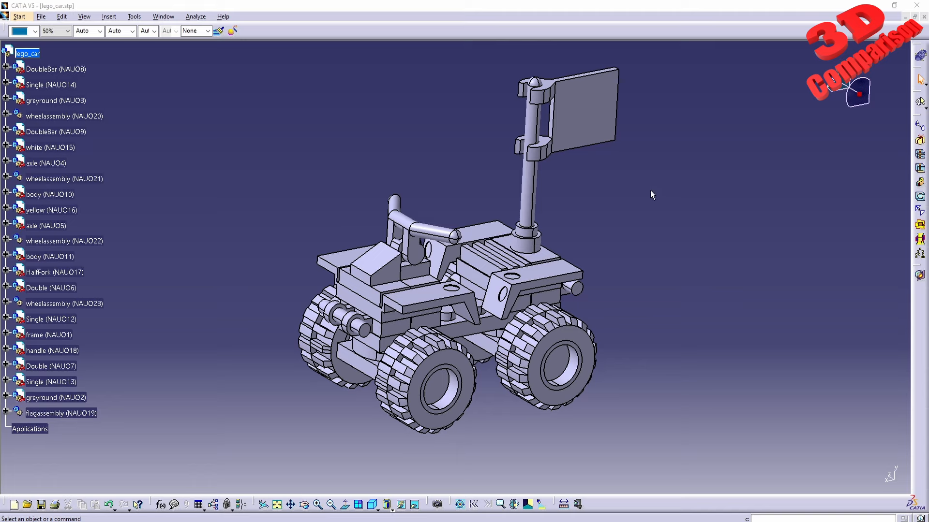
{"action": "mouse_move", "coordinate": [907, 145]}
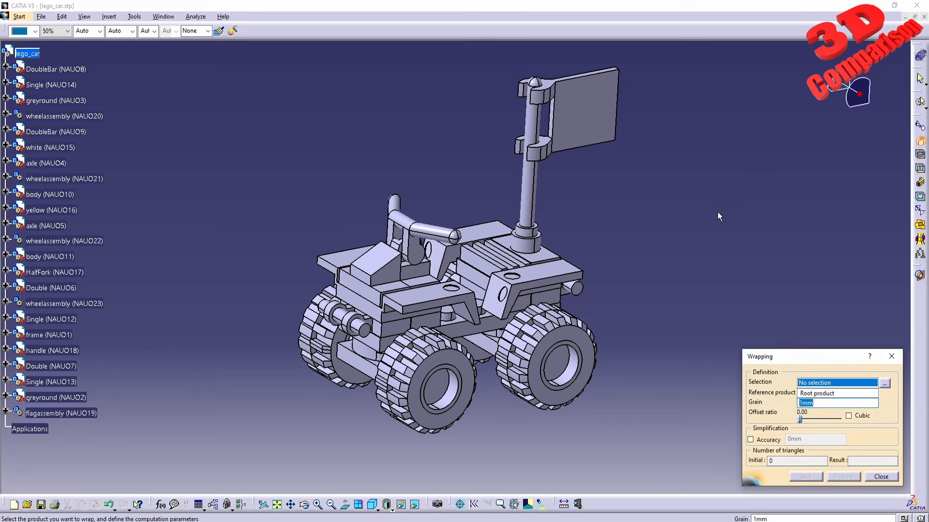
{"action": "mouse_move", "coordinate": [783, 361]}
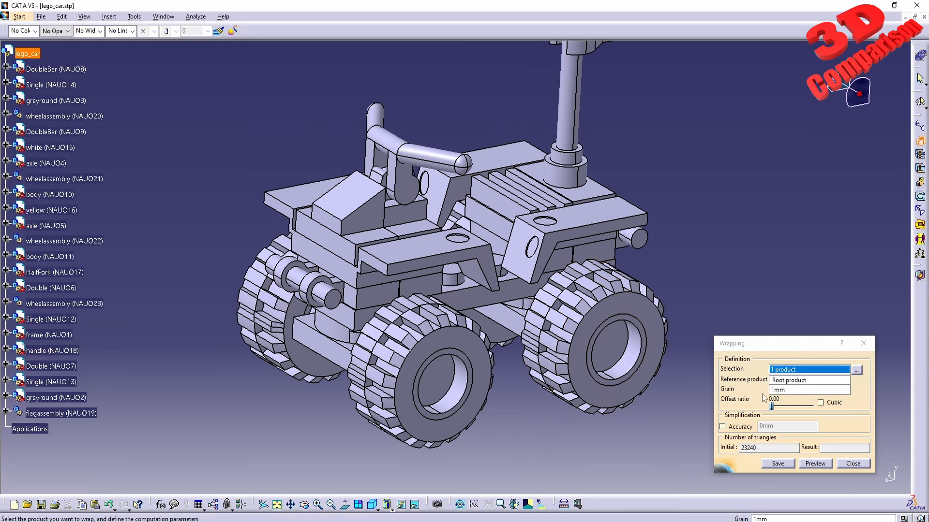
Step: Select the lego_car root product as the body to wrap at 1mm grain
{"action": "left_click", "coordinate": [809, 389]}
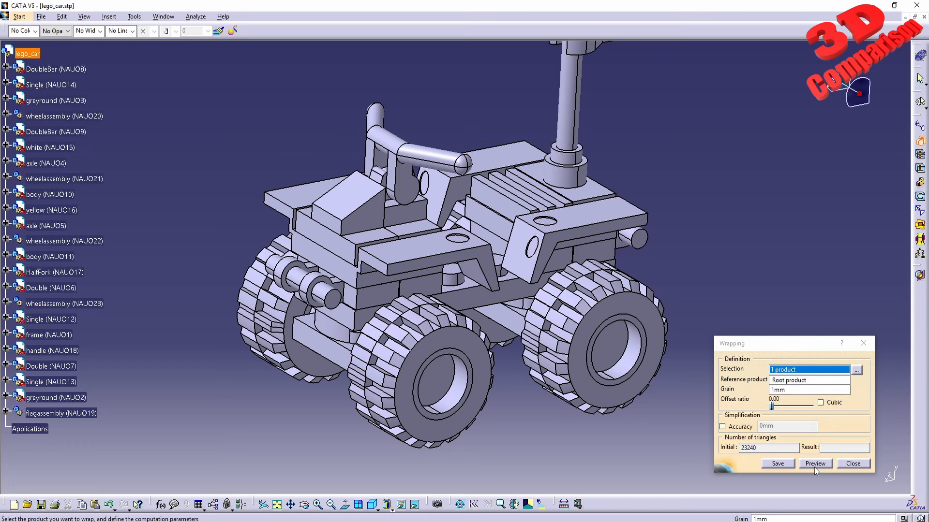
Step: Preview the smooth wrap (about 33,974 triangles) and rotate and zoom to inspect the car
{"action": "left_click", "coordinate": [815, 463]}
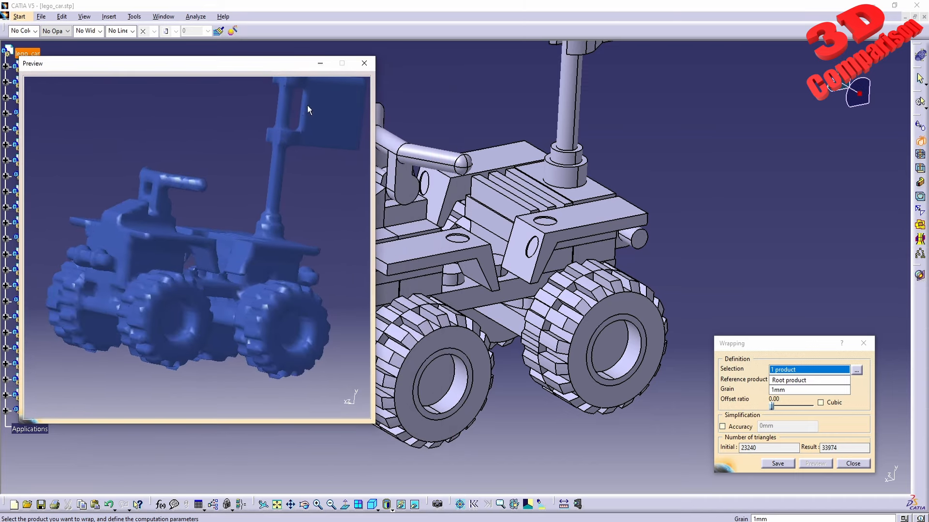
{"action": "left_click_drag", "start_coordinate": [307, 109], "coordinate": [212, 296]}
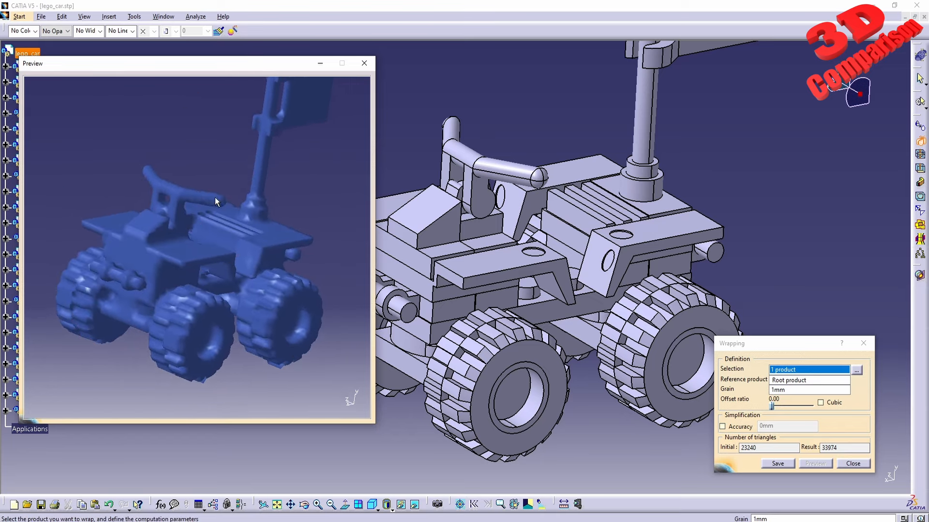
{"action": "mouse_move", "coordinate": [219, 197]}
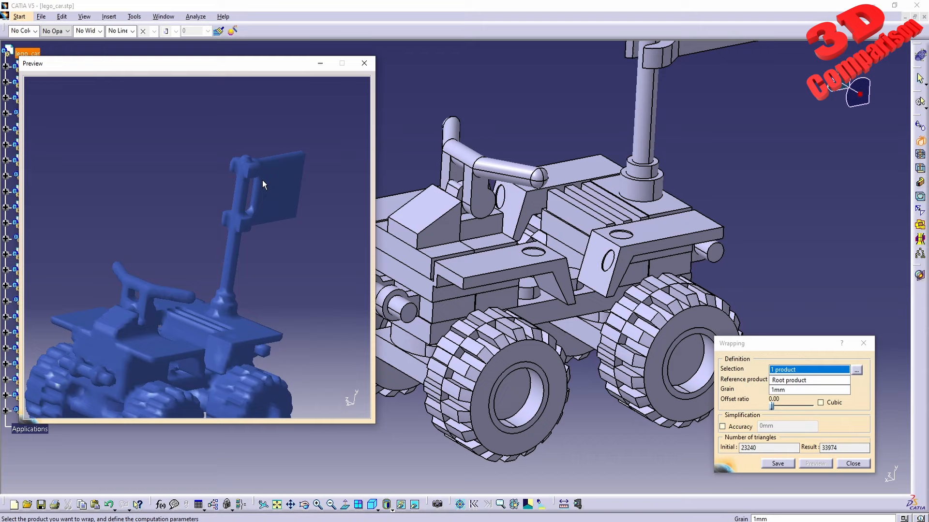
{"action": "left_click_drag", "start_coordinate": [263, 184], "coordinate": [240, 243]}
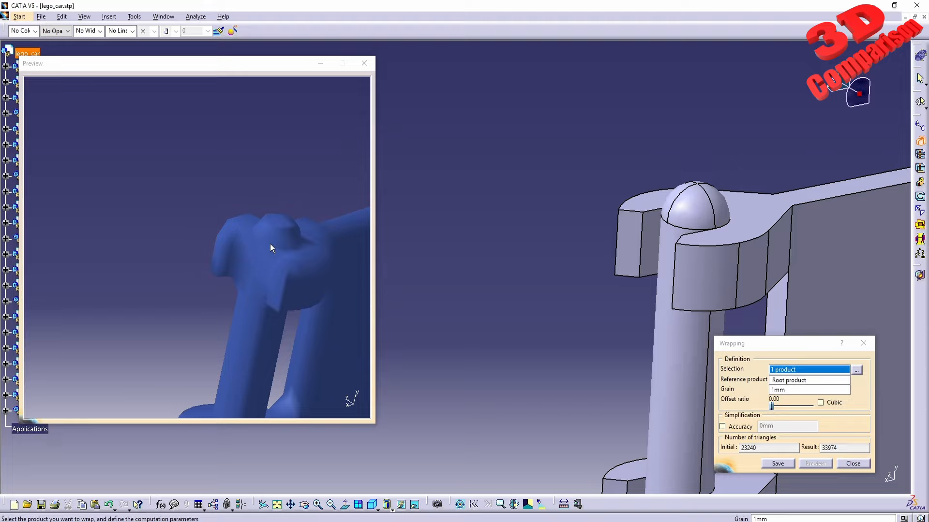
{"action": "mouse_move", "coordinate": [698, 207]}
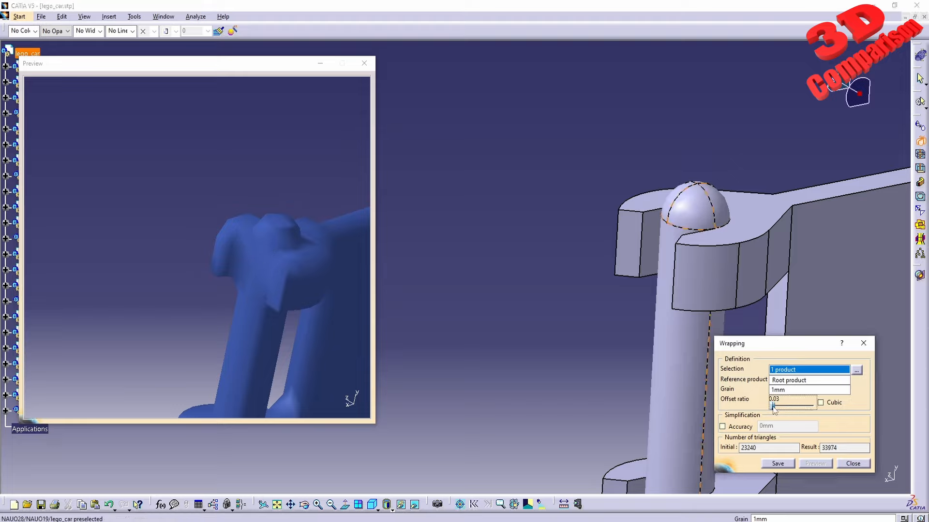
Step: Raise the offset ratio to about 0.53 and refresh the wrap preview
{"action": "left_click_drag", "start_coordinate": [773, 408], "coordinate": [796, 407]}
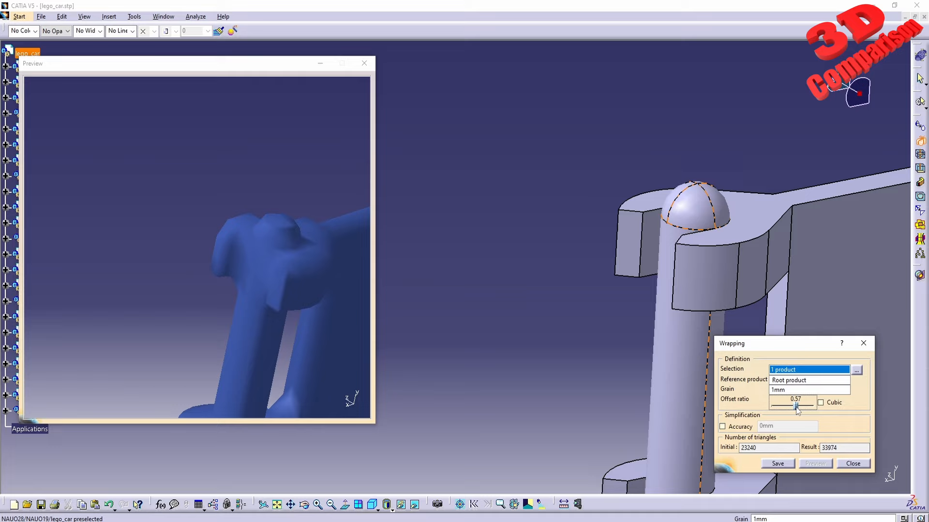
{"action": "left_click_drag", "start_coordinate": [796, 405], "coordinate": [795, 405]}
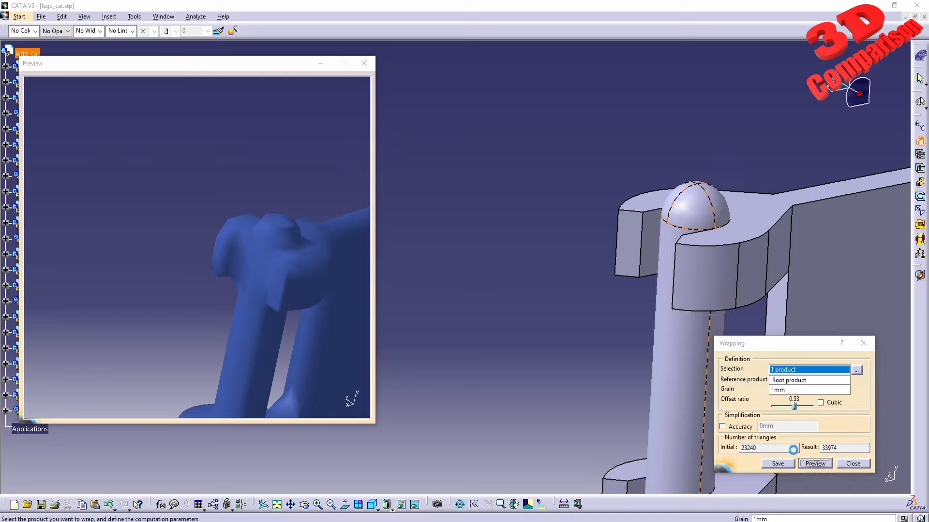
{"action": "left_click", "coordinate": [815, 463]}
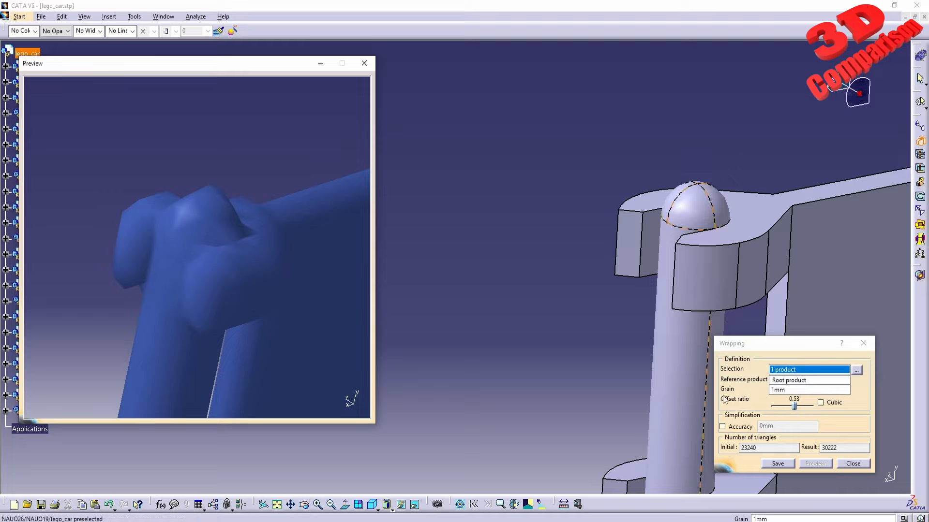
Step: Push the offset ratio to 1.00 and preview again
{"action": "left_click_drag", "start_coordinate": [795, 406], "coordinate": [817, 406]}
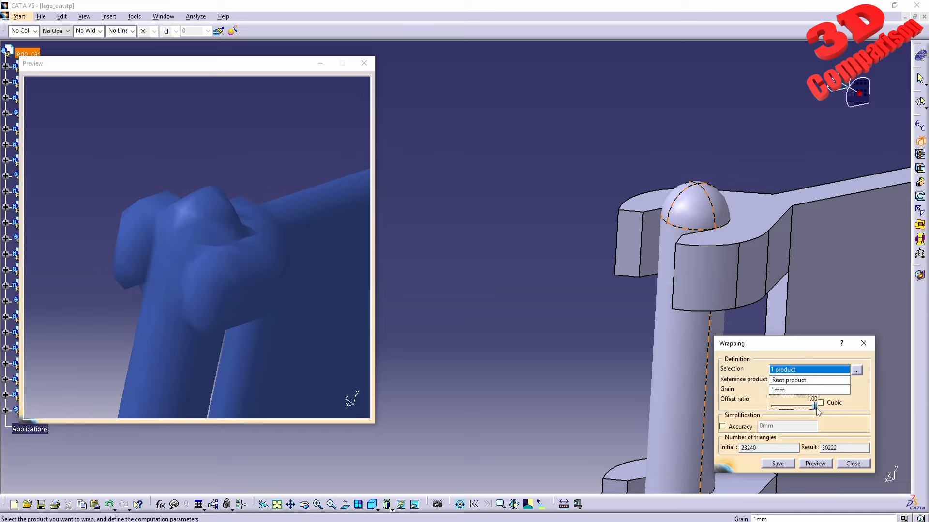
{"action": "left_click", "coordinate": [815, 463]}
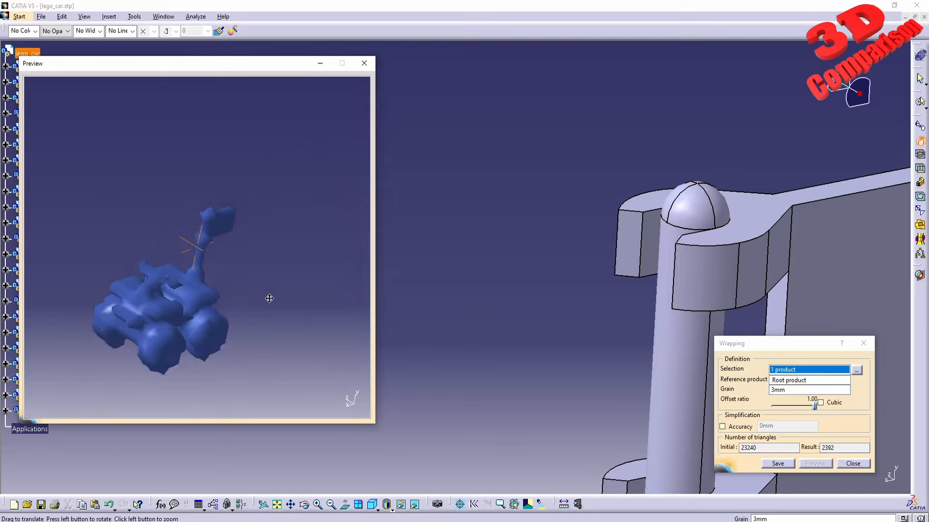
Step: Rotate the coarse 3mm, 2,392-triangle wrap preview to view it from other angles
{"action": "left_click_drag", "start_coordinate": [268, 298], "coordinate": [299, 263]}
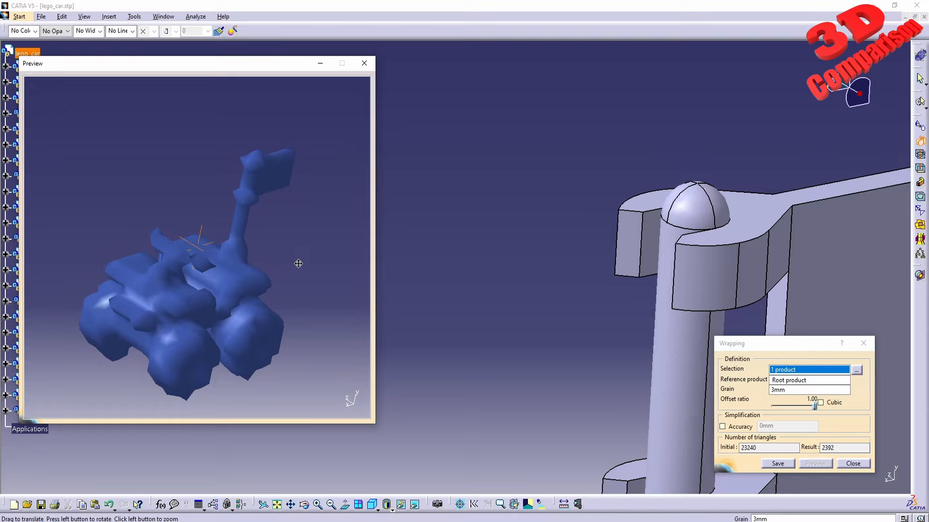
{"action": "left_click_drag", "start_coordinate": [298, 263], "coordinate": [136, 263]}
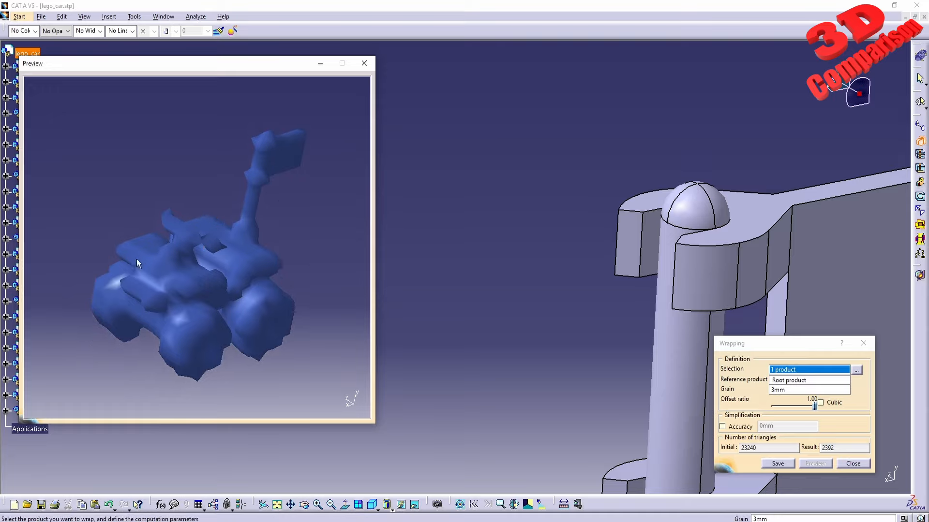
{"action": "mouse_move", "coordinate": [290, 176]}
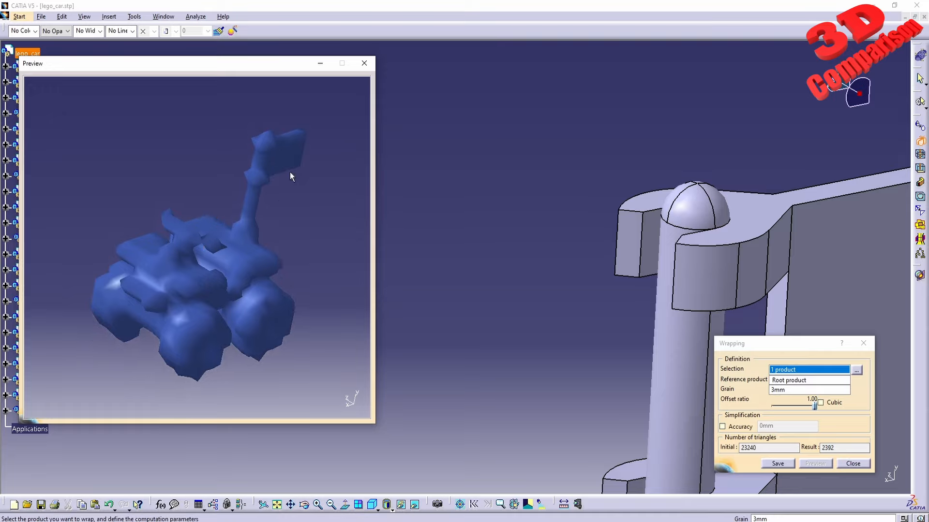
{"action": "mouse_move", "coordinate": [142, 151]}
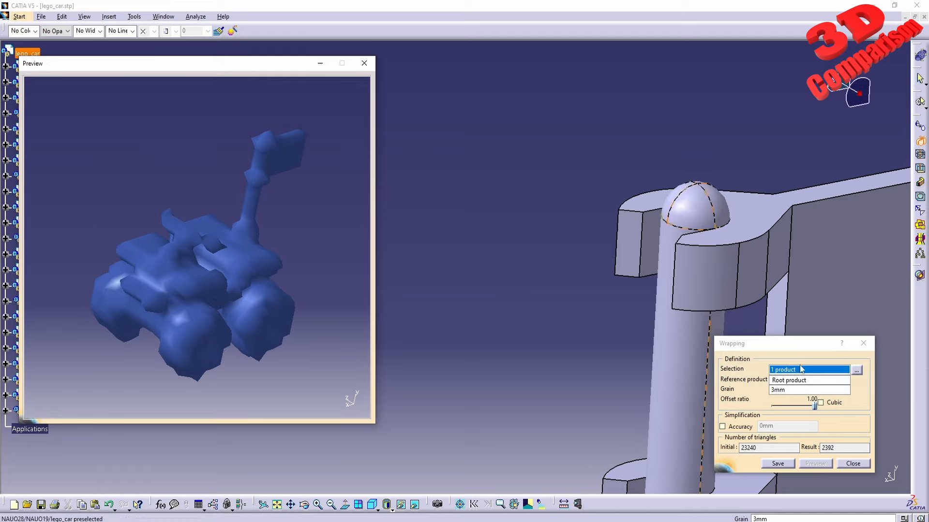
{"action": "mouse_move", "coordinate": [822, 405]}
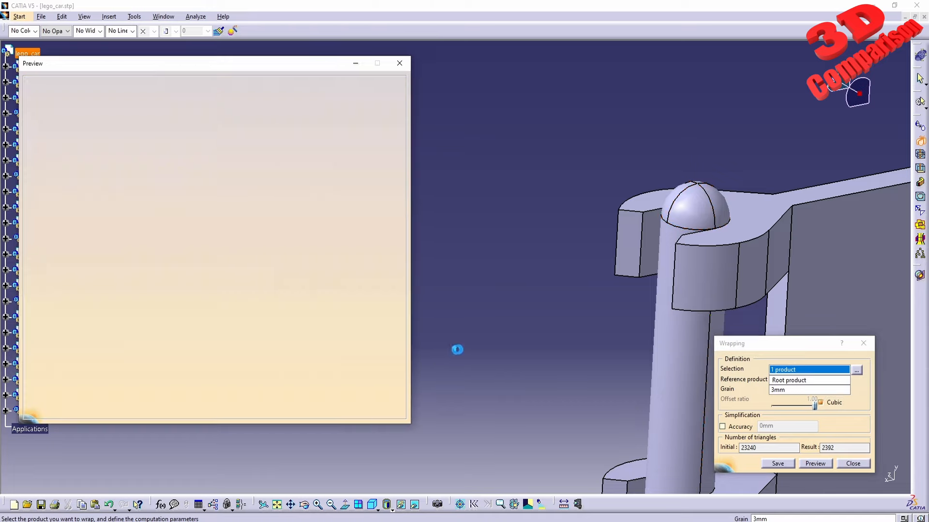
Step: Preview the cubic wrap, inspect it up close, and re-preview at 1mm then 0.5mm grain
{"action": "left_click", "coordinate": [814, 463]}
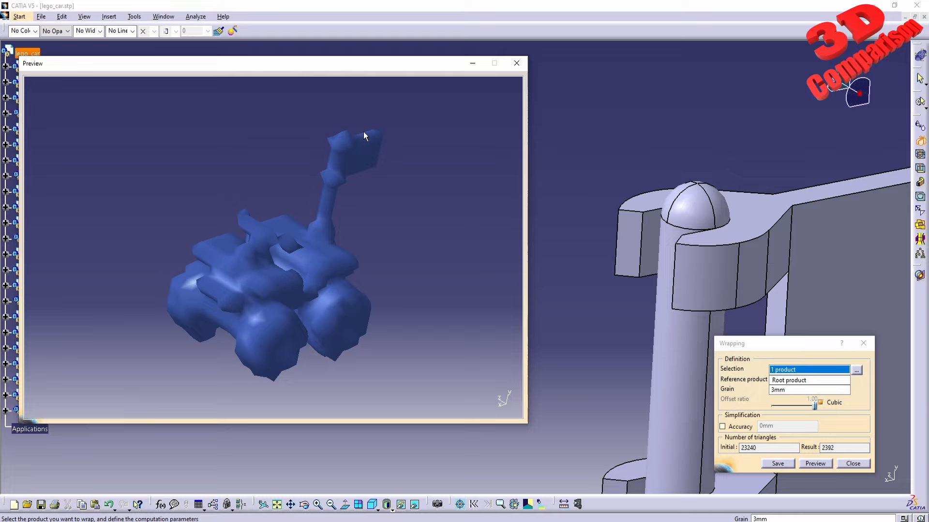
{"action": "left_click", "coordinate": [814, 463]}
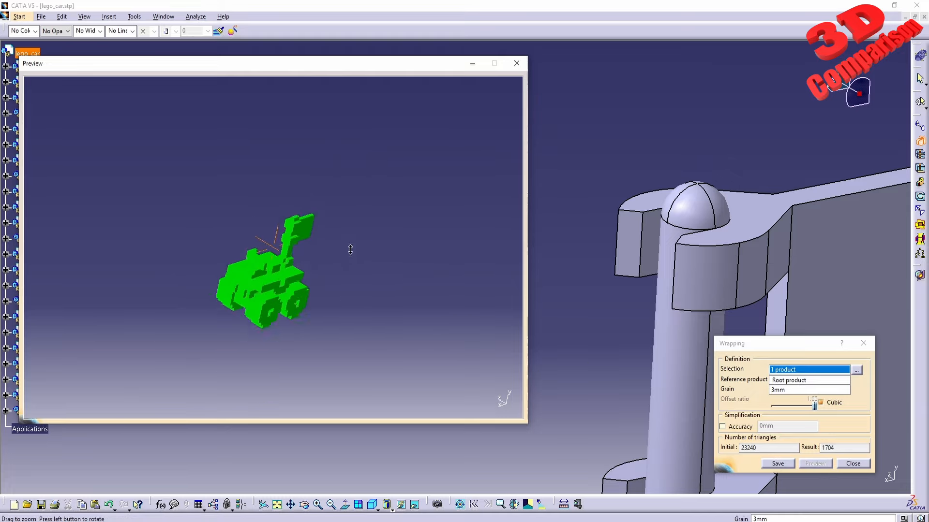
{"action": "left_click_drag", "start_coordinate": [350, 250], "coordinate": [315, 261]}
{"action": "type", "text": "1"}
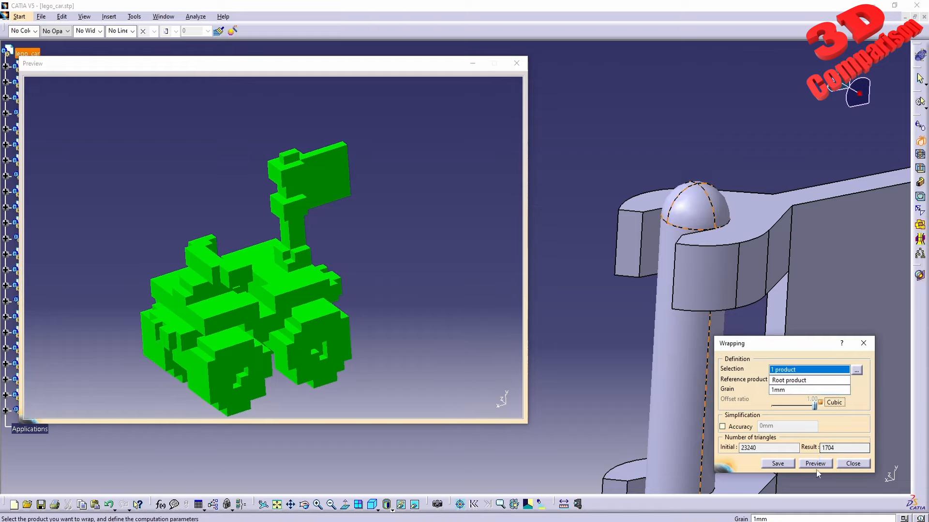
{"action": "left_click", "coordinate": [814, 463]}
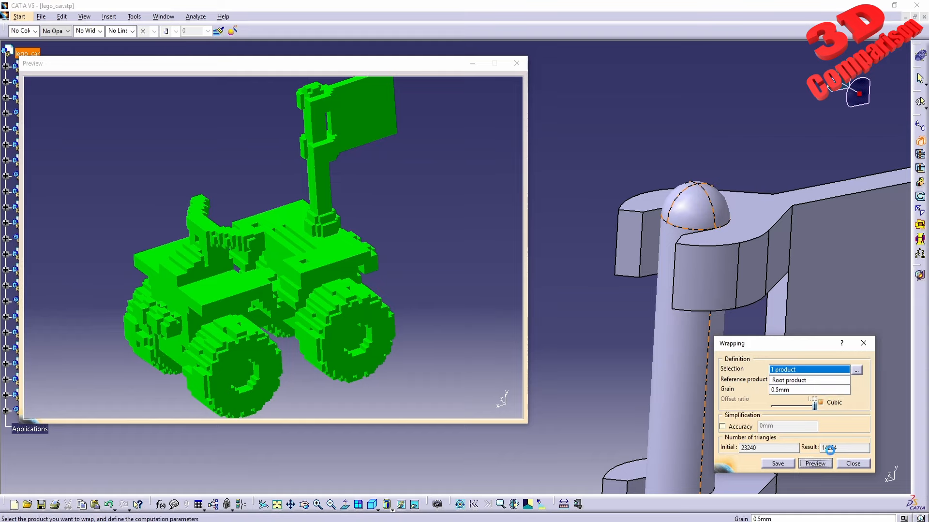
Step: Preview the smooth non-cubic wrap at 1mm grain and 0.30 offset ratio
{"action": "left_click", "coordinate": [815, 463]}
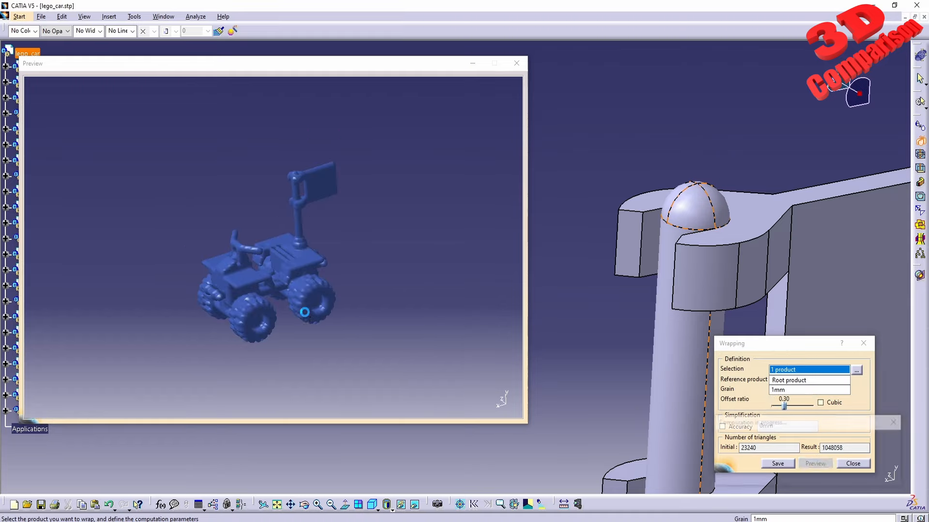
Step: Compute the smooth 1mm, 0.30-offset wrap preview, giving 32,426 triangles
{"action": "left_click", "coordinate": [814, 463]}
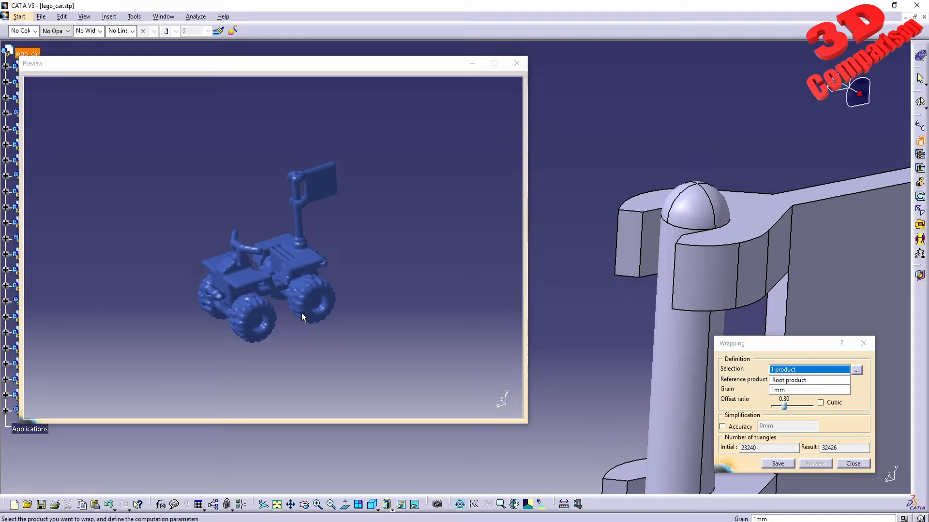
{"action": "mouse_move", "coordinate": [303, 324]}
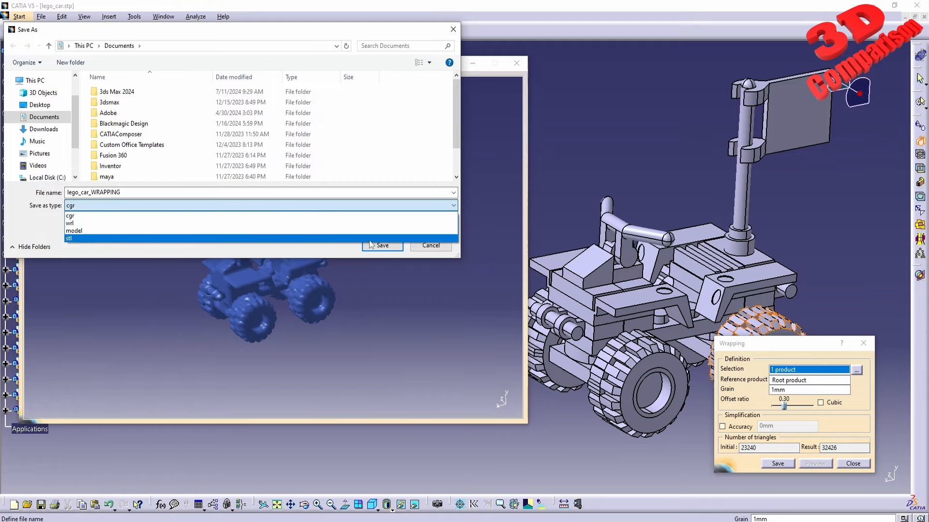
Step: Save the wrapped mesh as lego_car_WRAPPING in STL format
{"action": "left_click", "coordinate": [382, 245]}
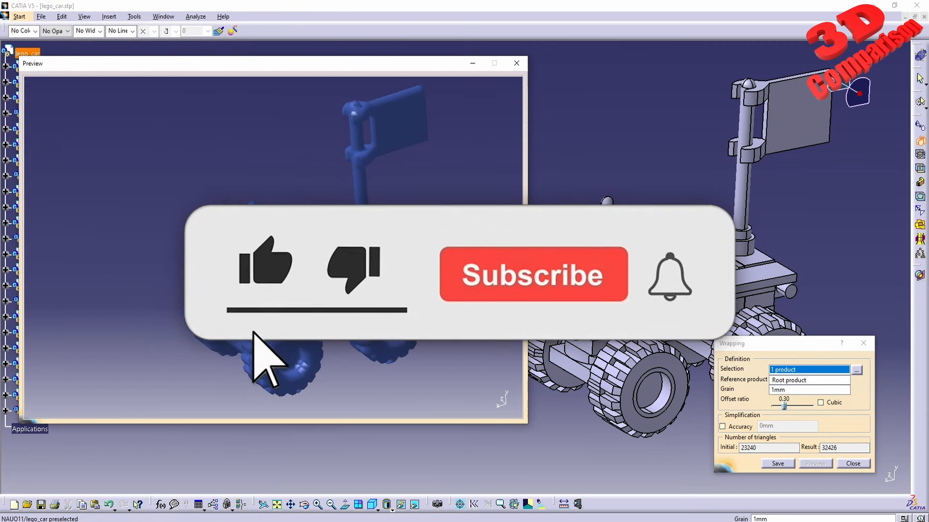
{"action": "left_click", "coordinate": [532, 274]}
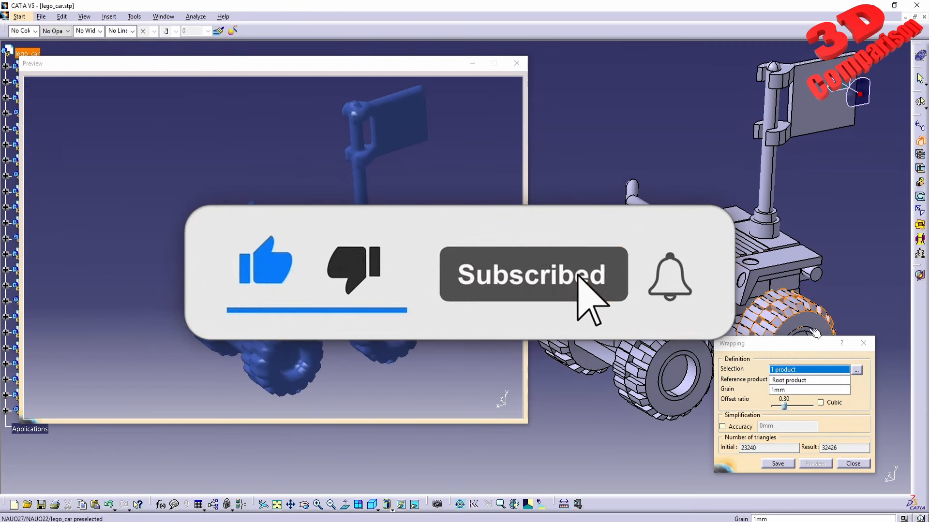